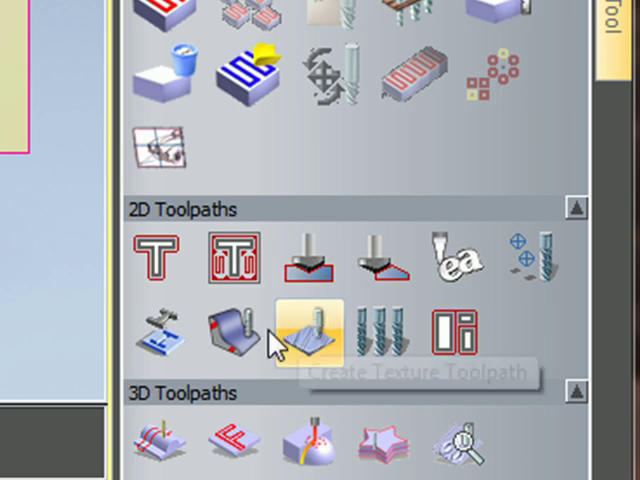
Step: Start a new Raised Round toolpath for the selected sign lettering
click(308, 331)
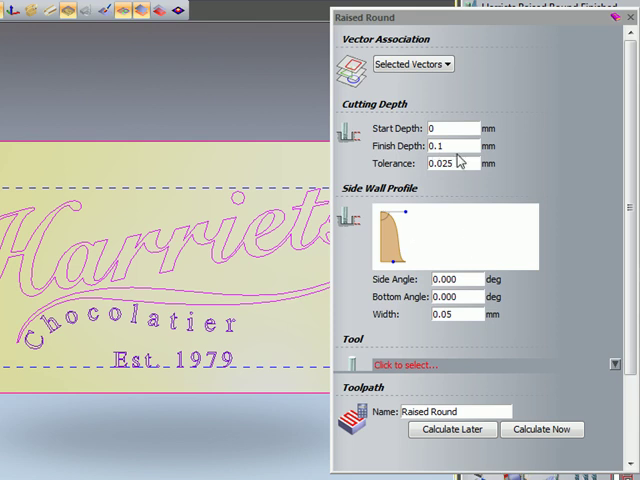
mouse_move(57, 99)
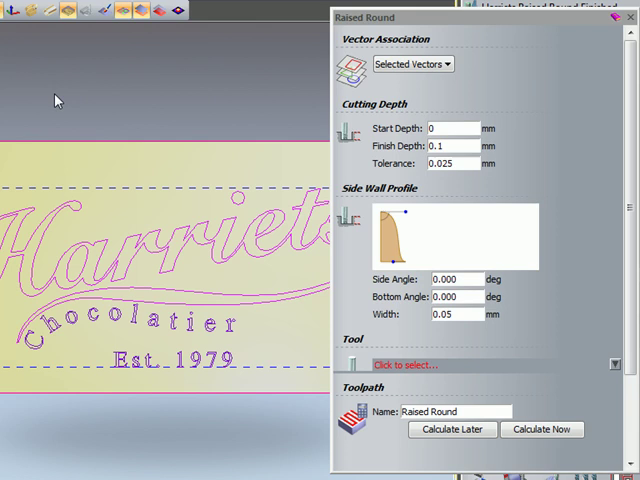
Step: Set finish depth 0.75 mm and width 2 mm, and bend the side wall concave
click(450, 128)
text(0.75)
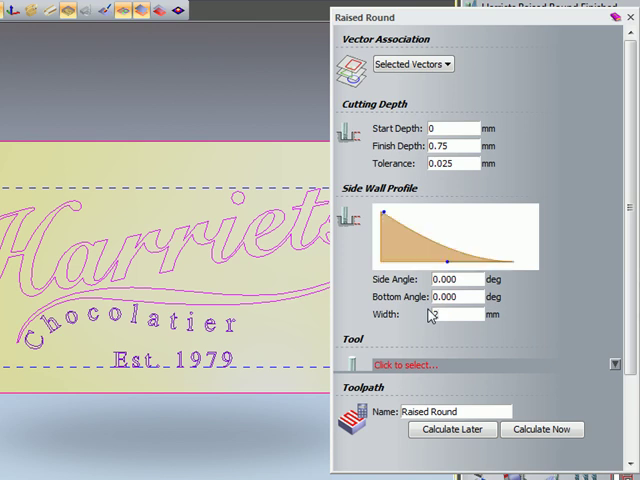
text(2)
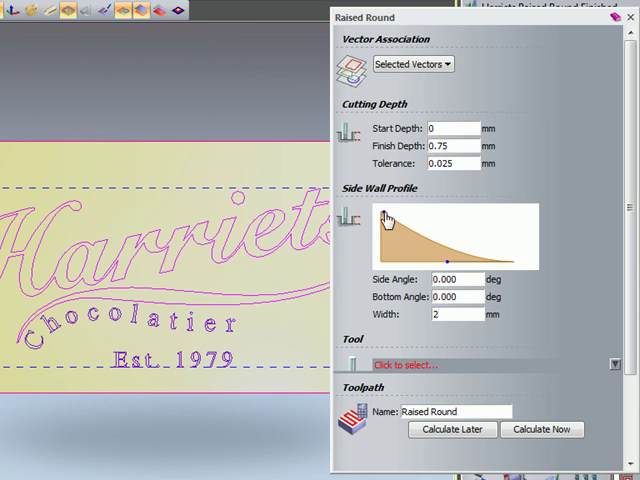
drag(378, 214, 400, 270)
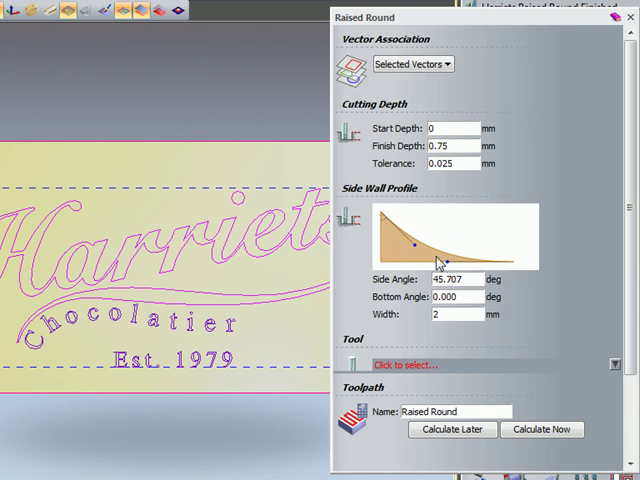
Step: Assign the 0.3 mm Ball Nose cutter to the Raised Round toolpath
scroll(down, 3)
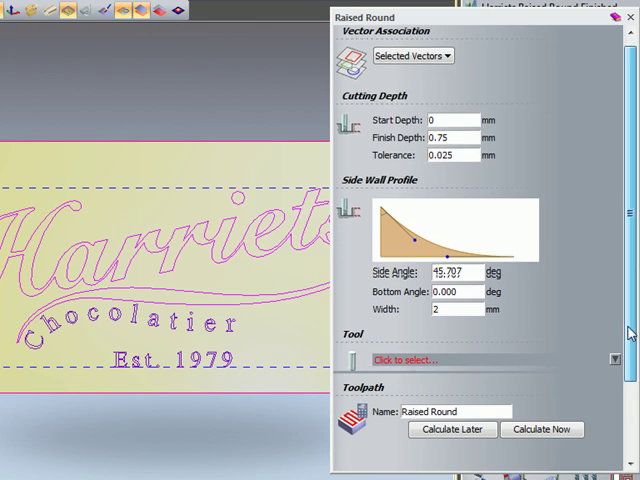
scroll(down, 3)
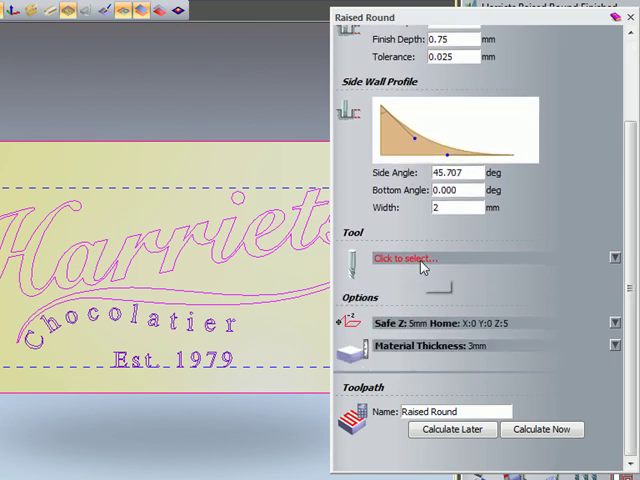
click(405, 258)
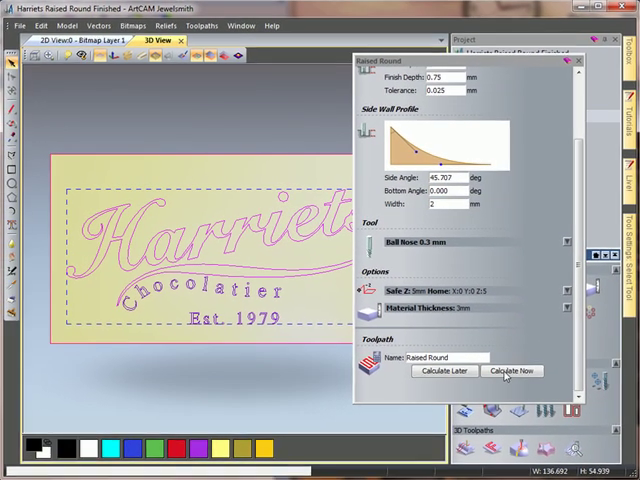
Step: Calculate the toolpath and simulate it on a high-detail block in isometric view
click(511, 370)
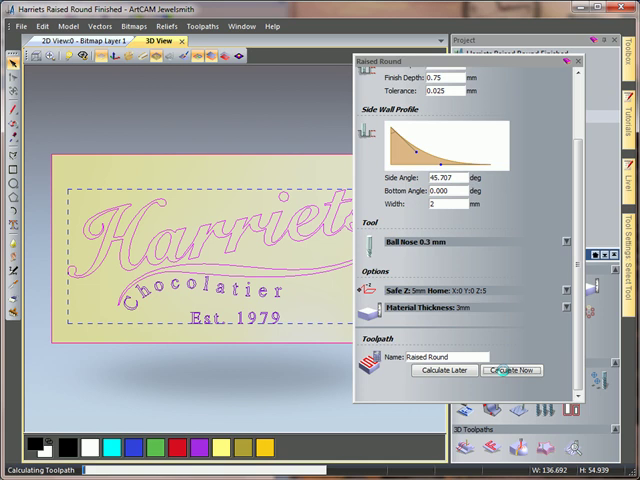
click(512, 369)
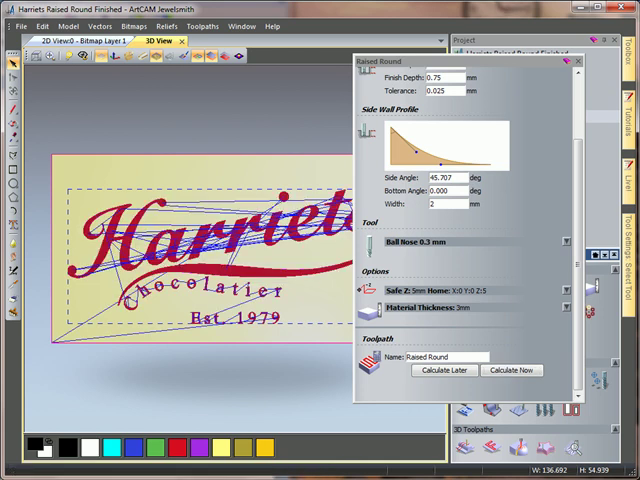
click(37, 57)
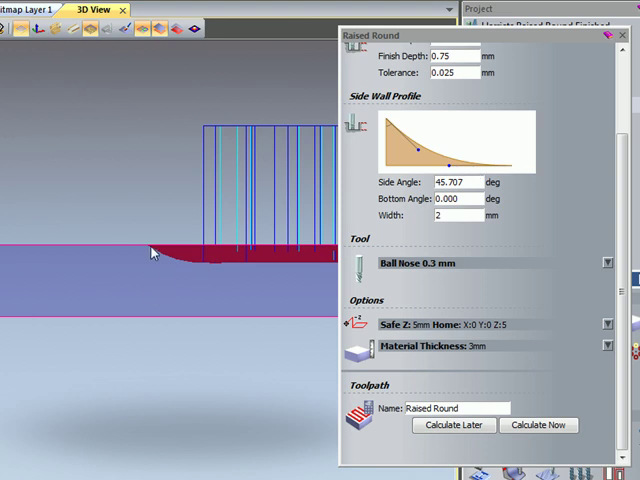
mouse_move(168, 263)
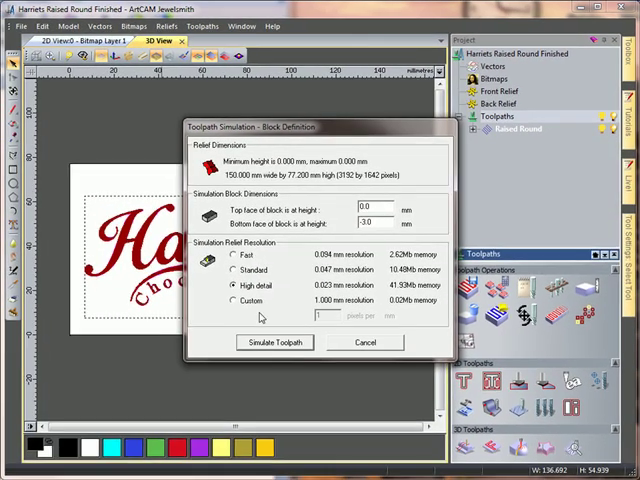
click(274, 342)
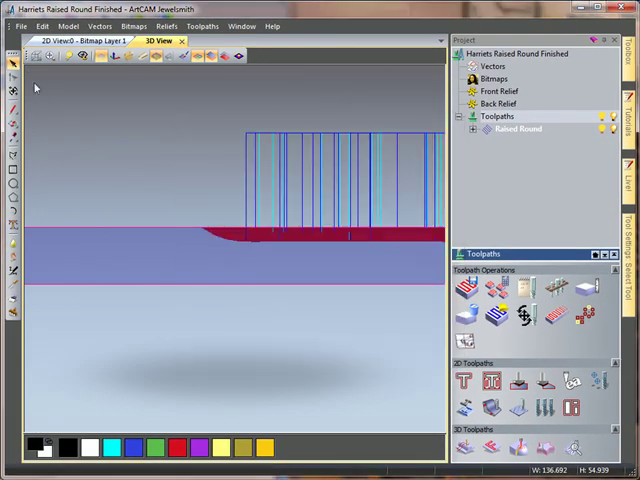
click(39, 56)
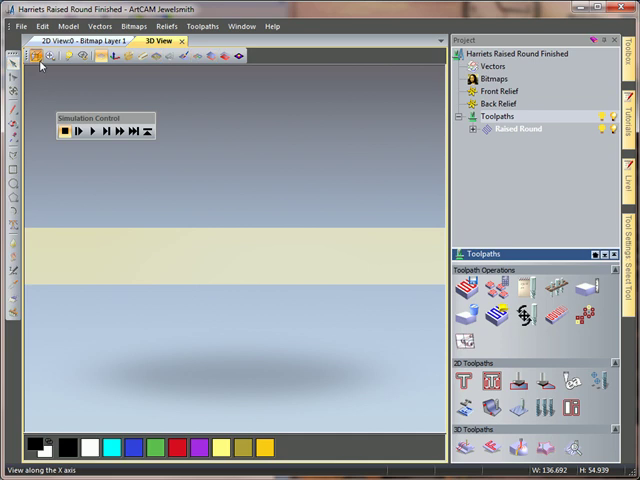
click(90, 131)
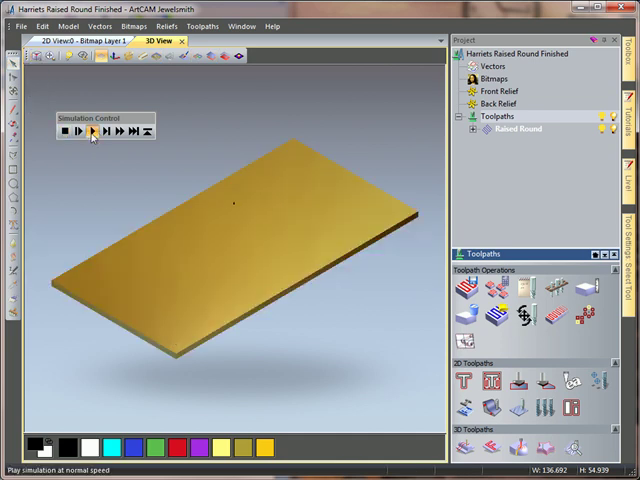
click(118, 131)
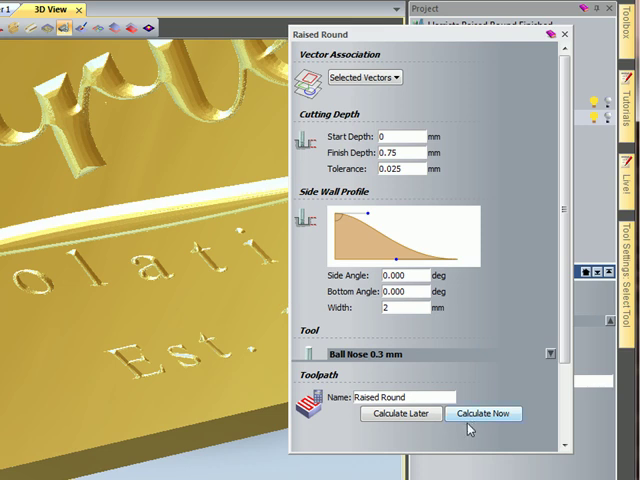
Step: Recalculate the Raised Round toolpath using the S-curved profile with 0° side angle
click(484, 414)
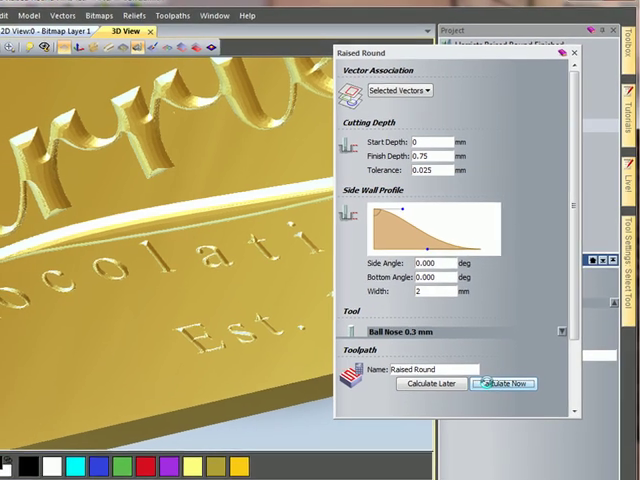
click(510, 371)
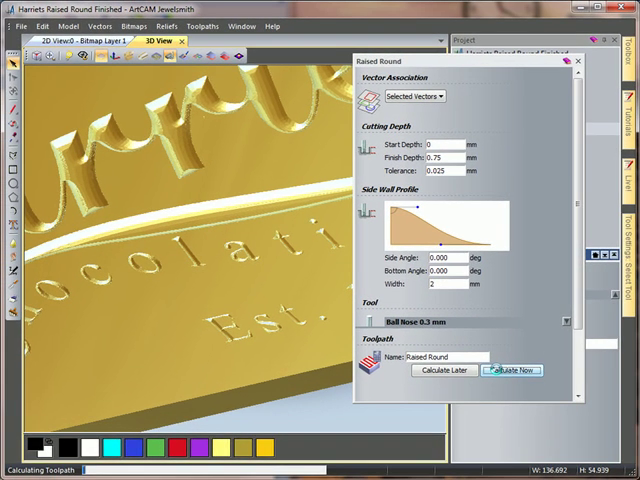
click(512, 369)
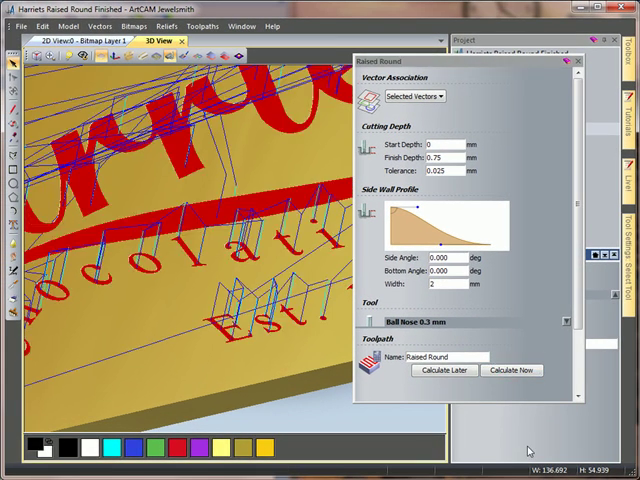
Step: Close the Raised Round form and bring up the Raised Round toolpath's options
click(60, 40)
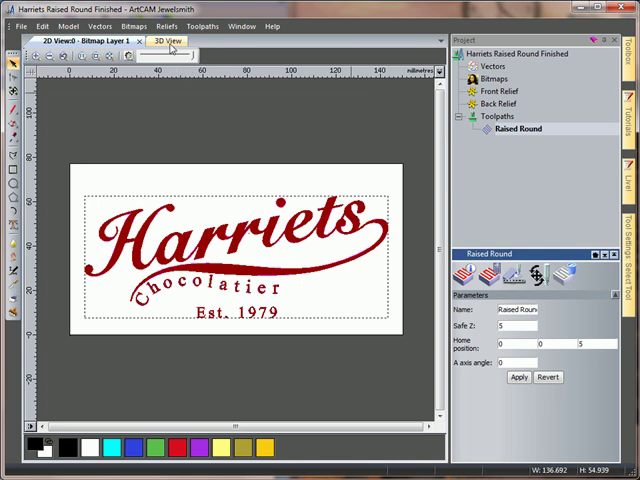
right_click(519, 129)
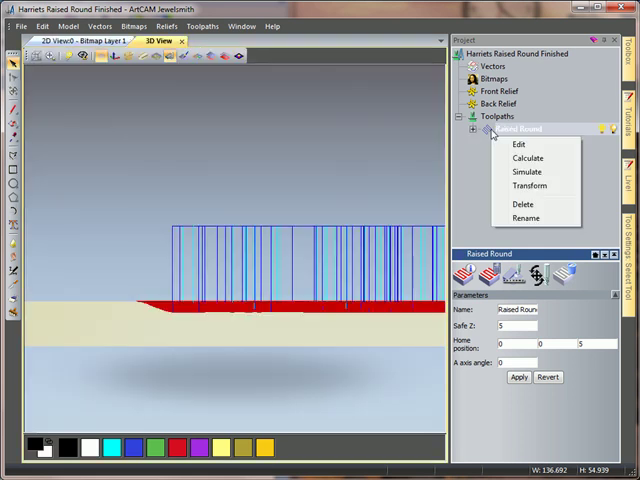
mouse_move(517, 144)
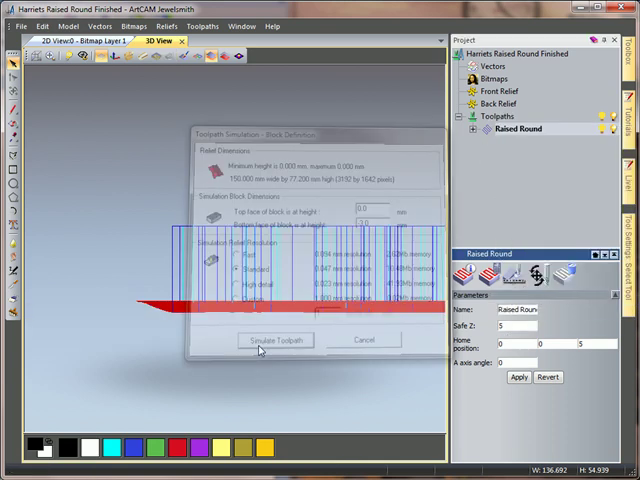
Step: Simulate the recalculated Raised Round toolpath on a fresh block, viewed isometrically
click(274, 340)
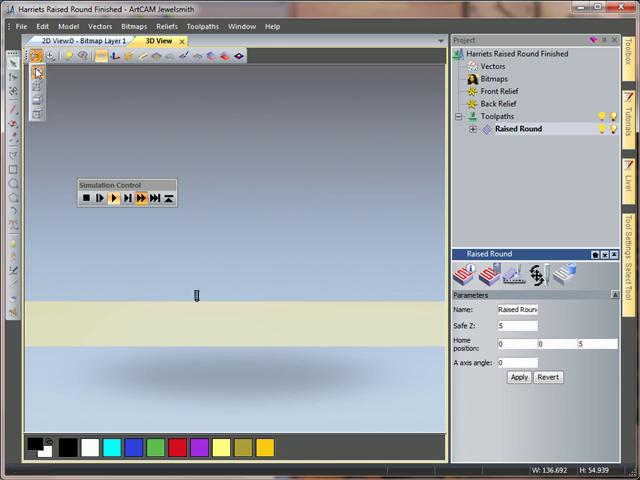
click(140, 198)
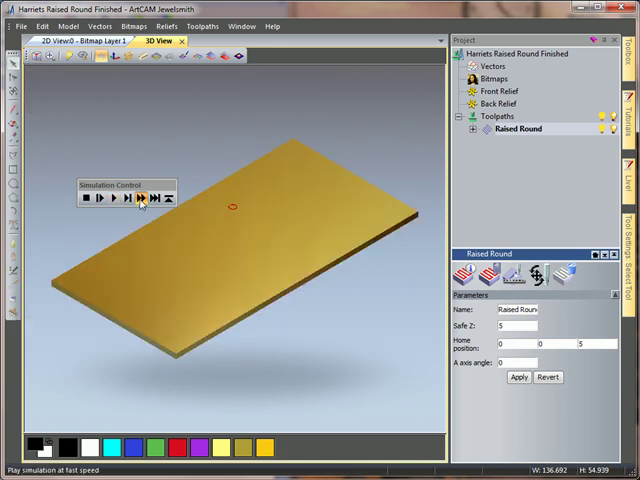
Step: Play the simulation at fast speed to carve the Harriets lettering's curved walls
click(141, 198)
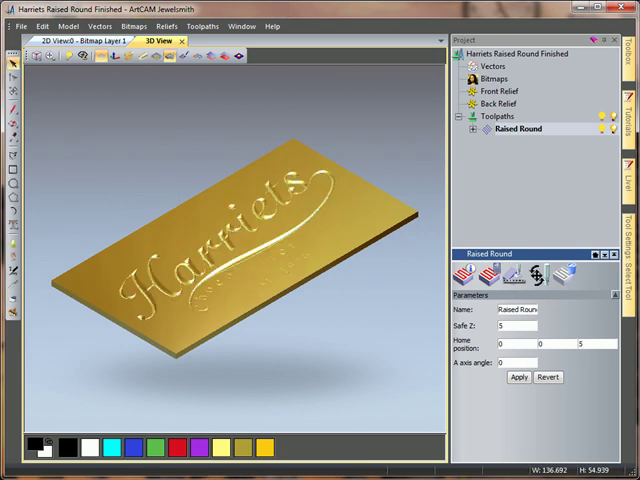
mouse_move(268, 251)
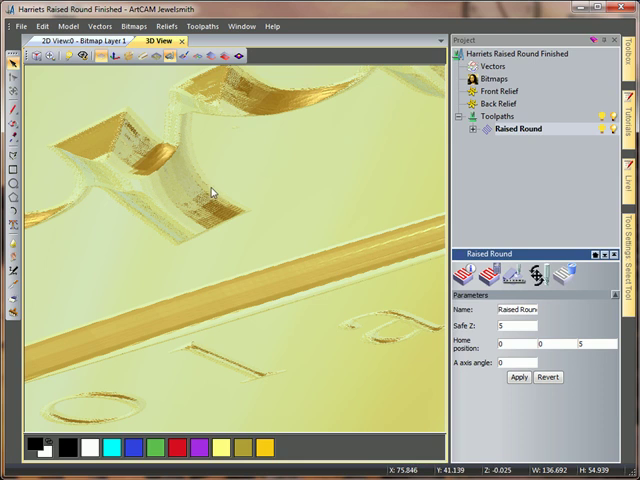
mouse_move(180, 222)
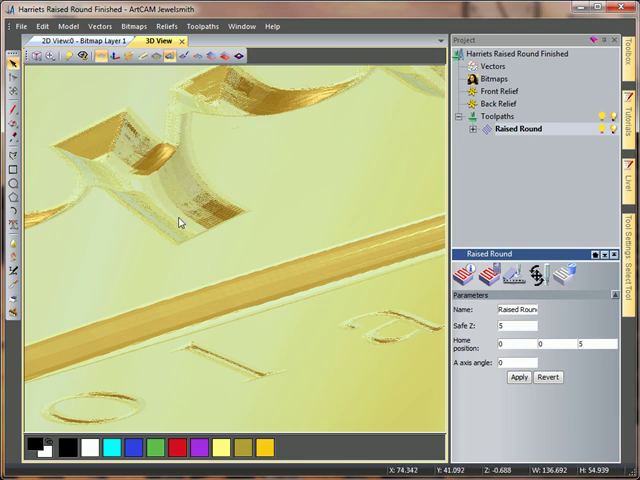